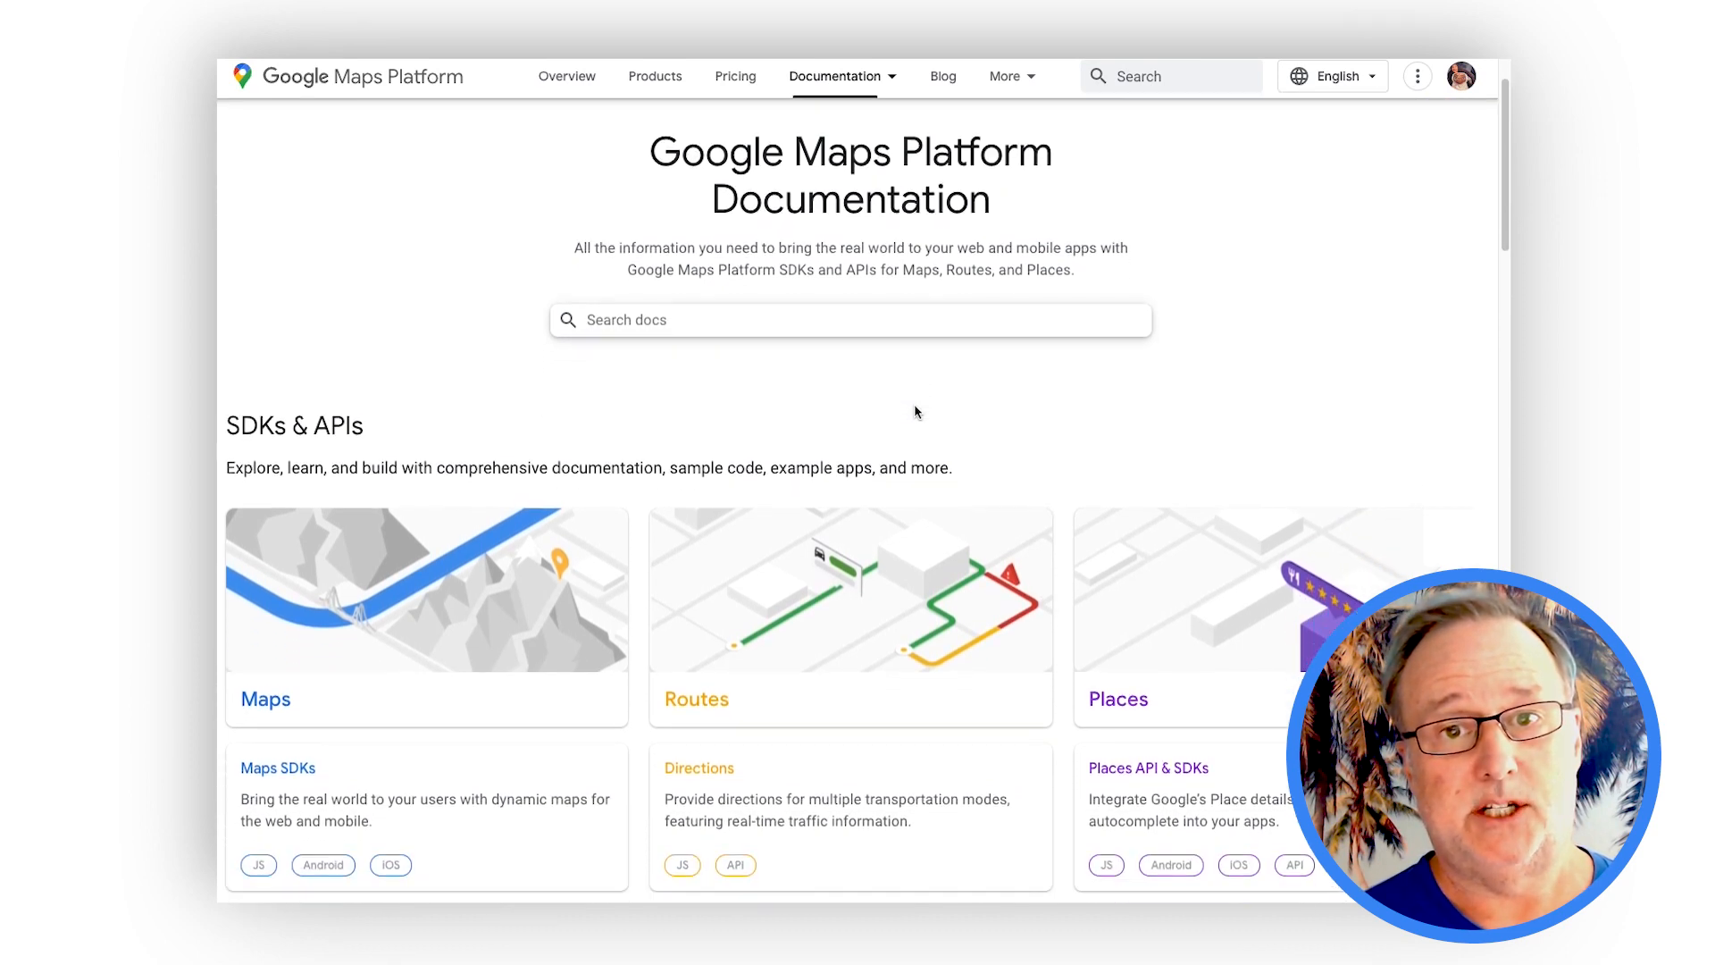
Scroll down the documentation home page to the Maps SDKs section.
scroll("down", 3)
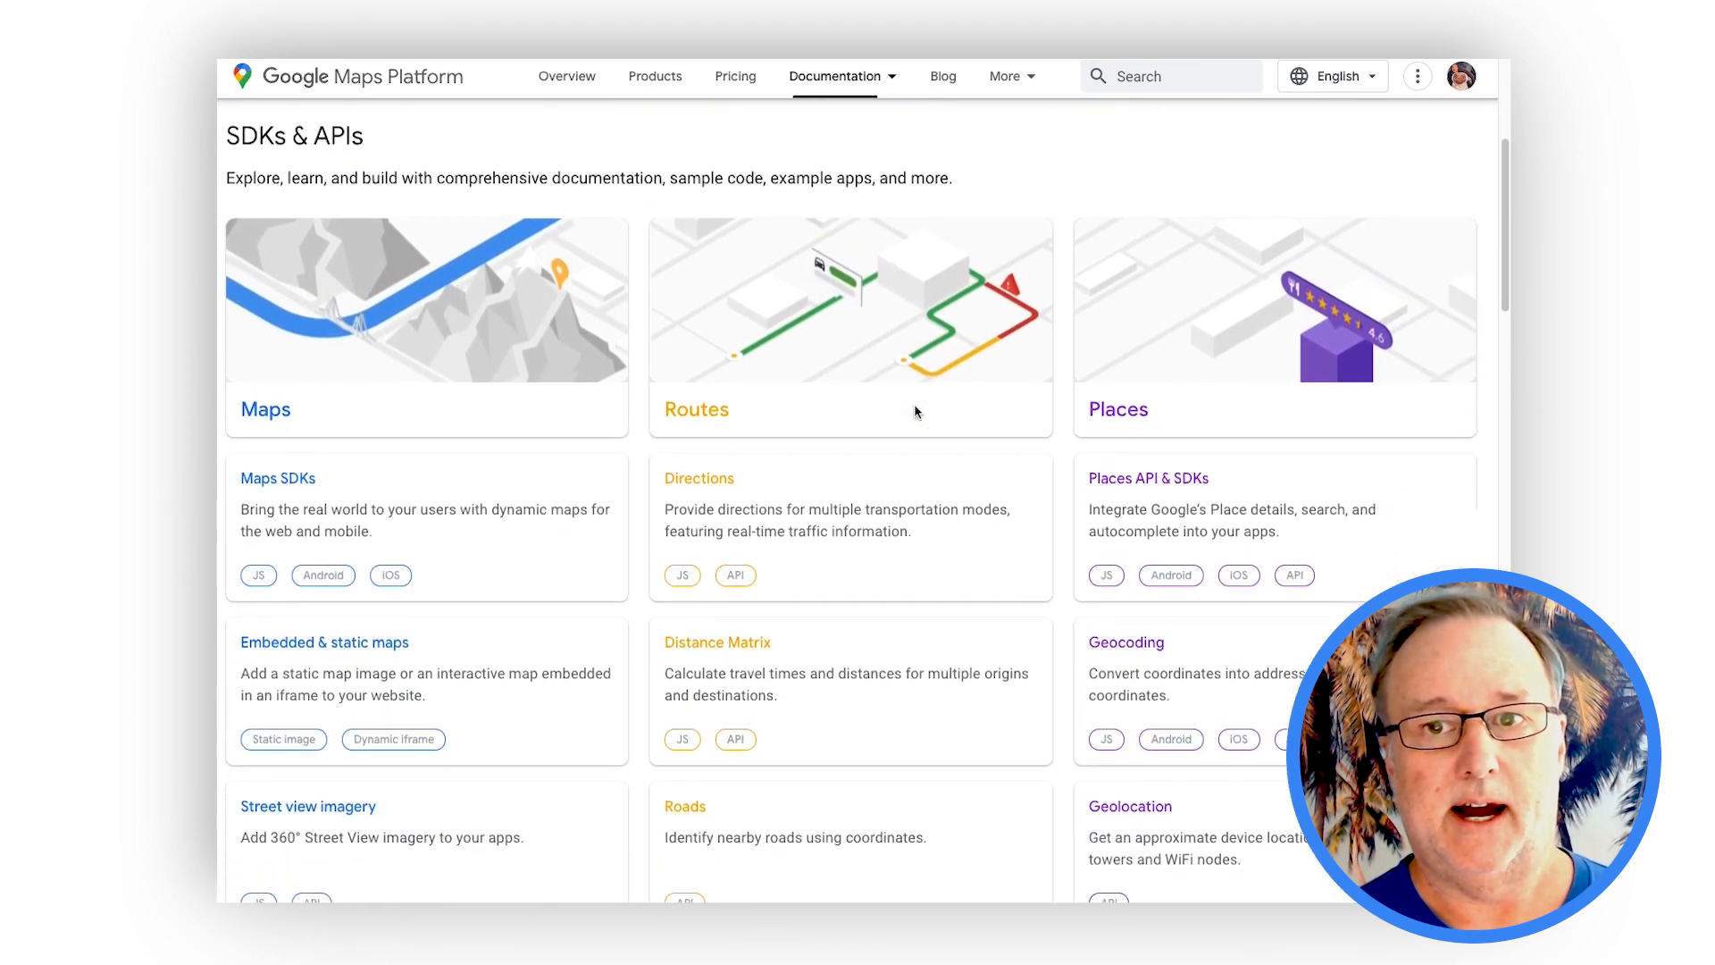
scroll("down", 3)
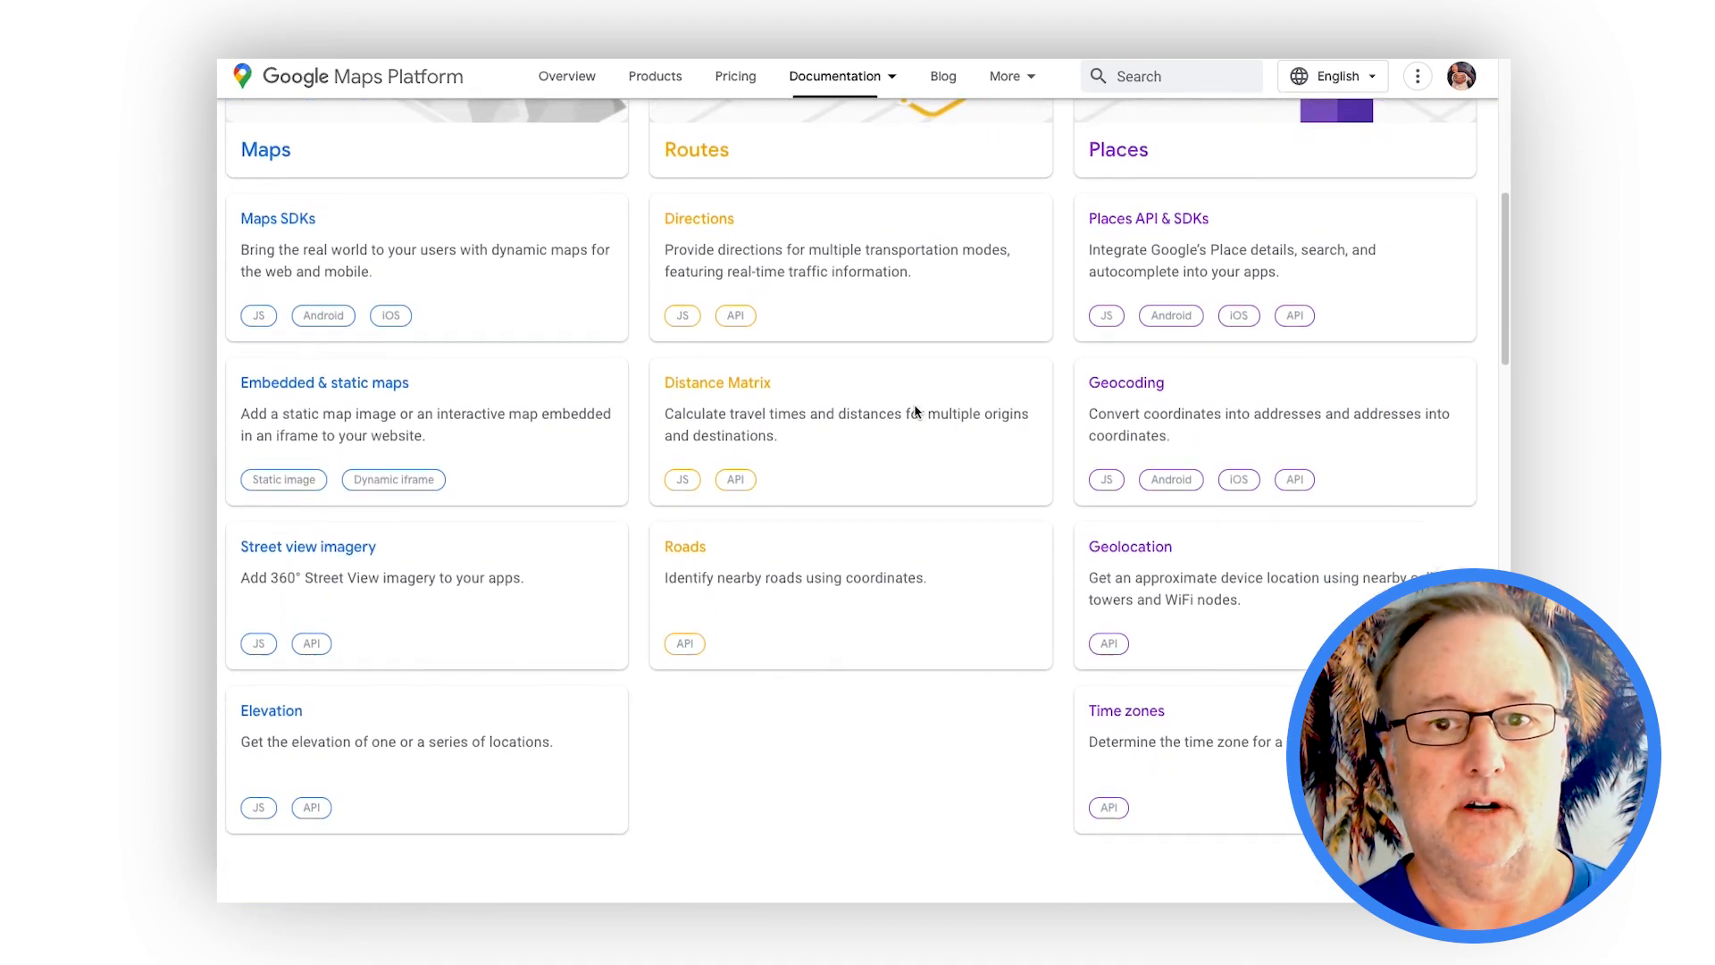
scroll("down", 3)
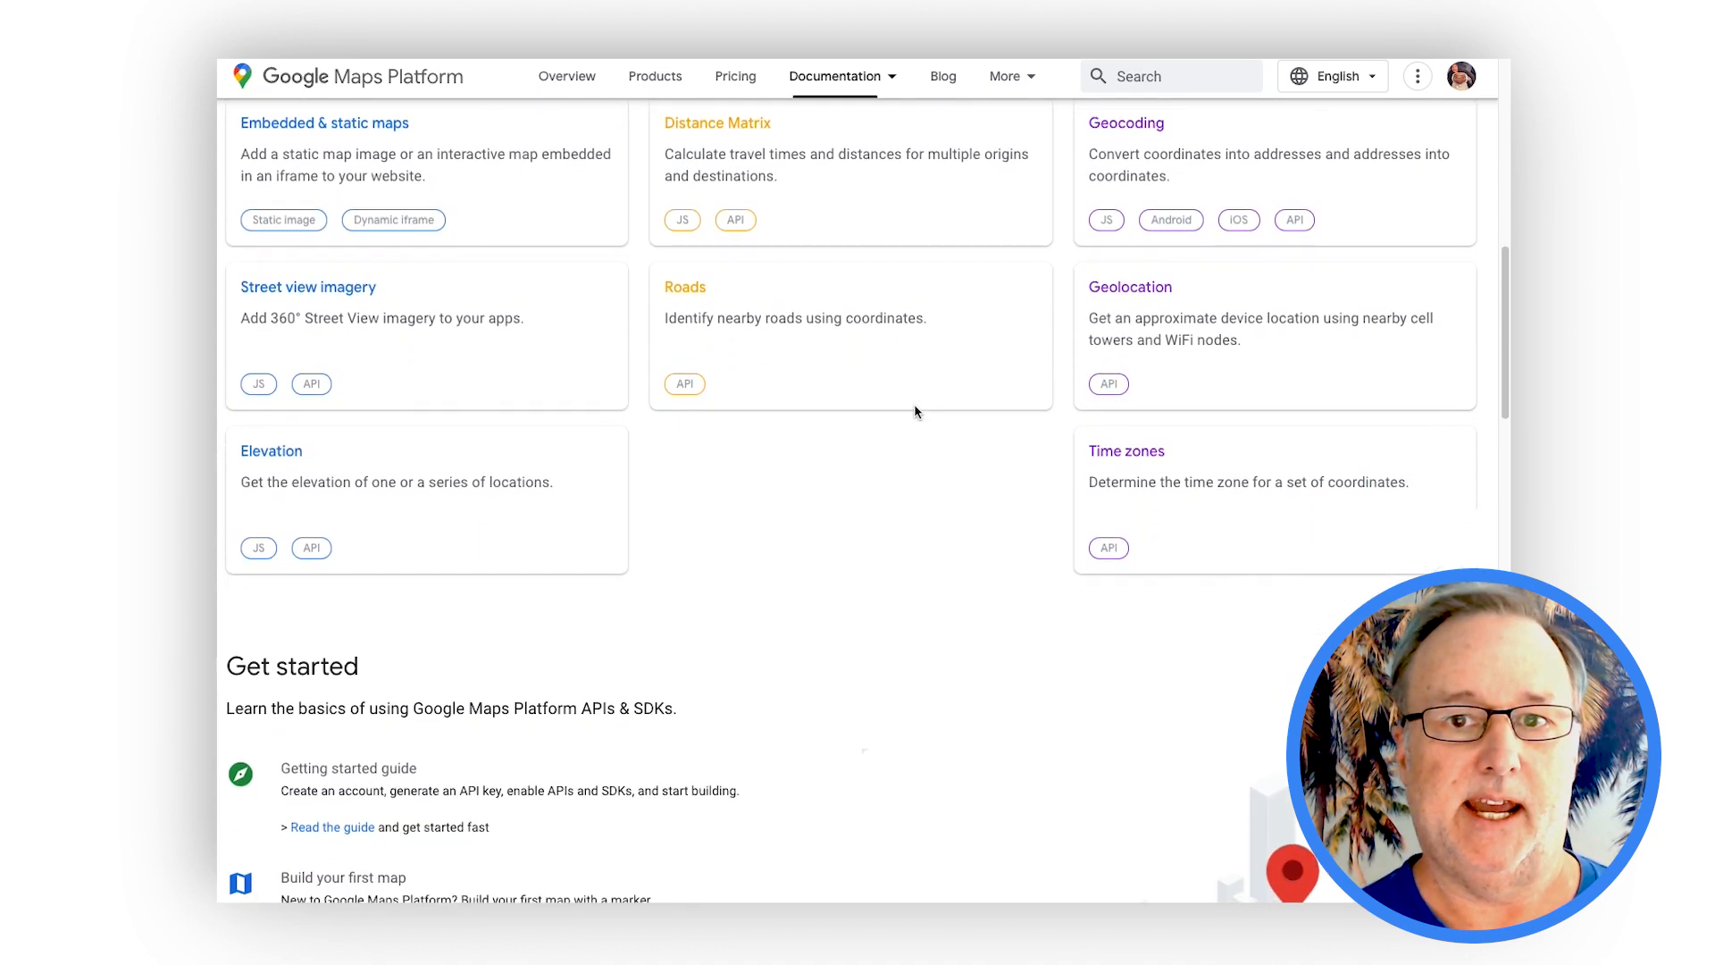
scroll("down", 3)
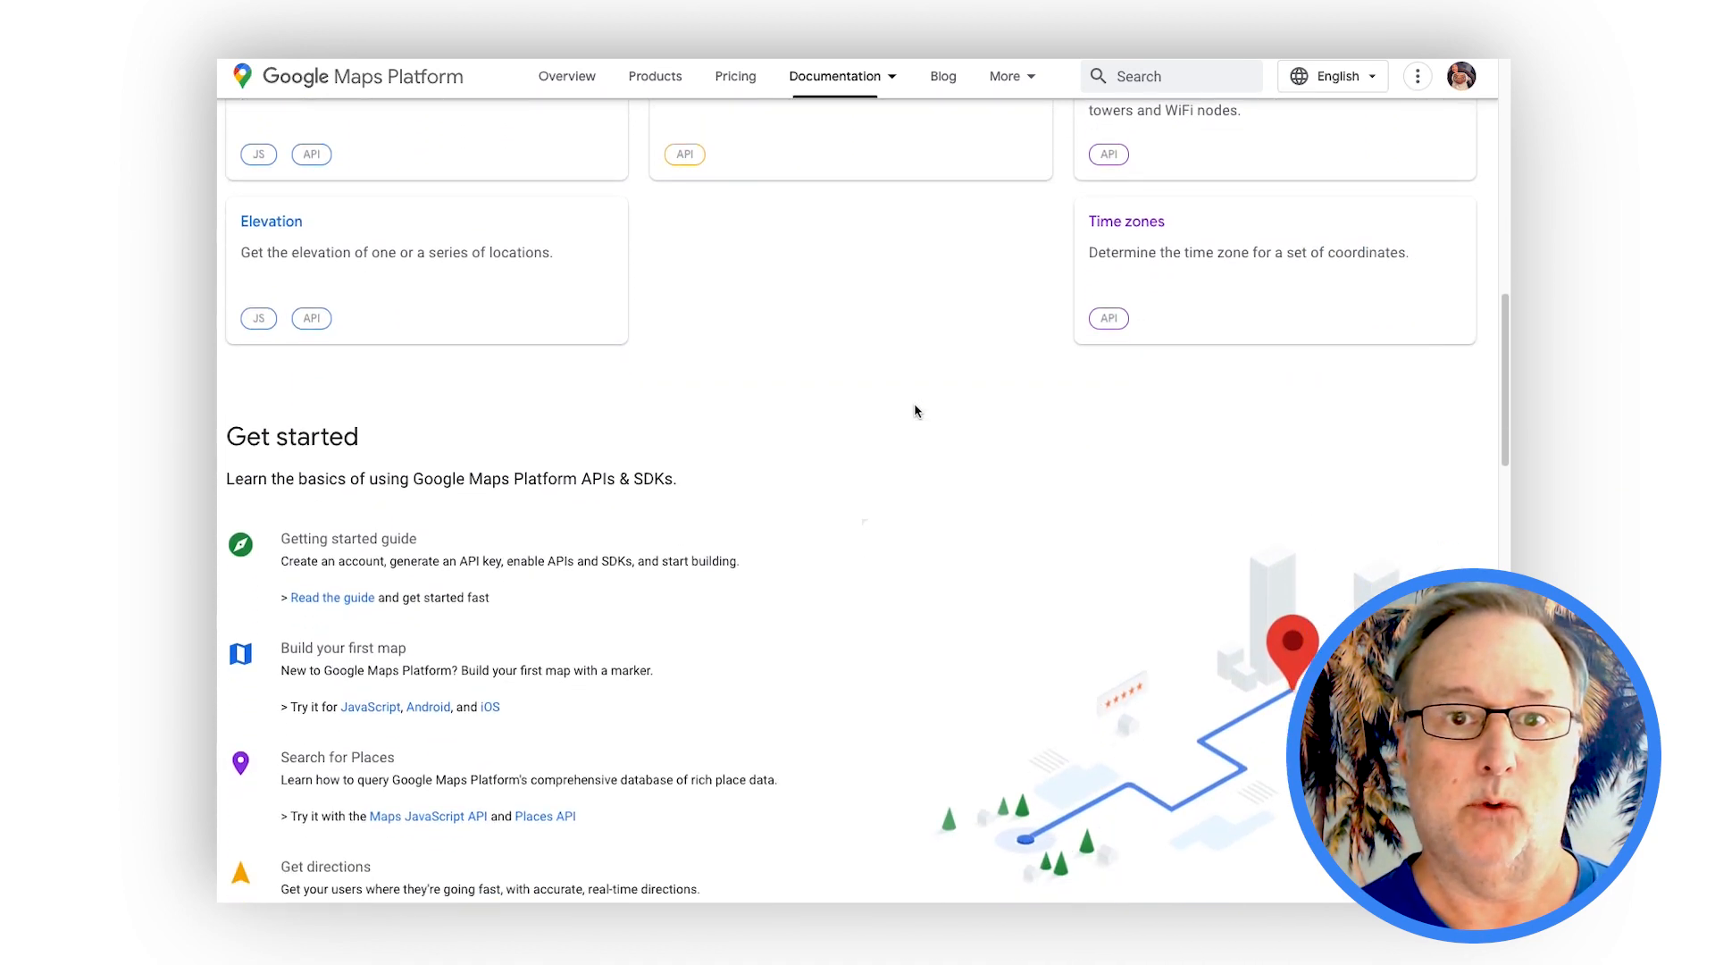
scroll("down", 3)
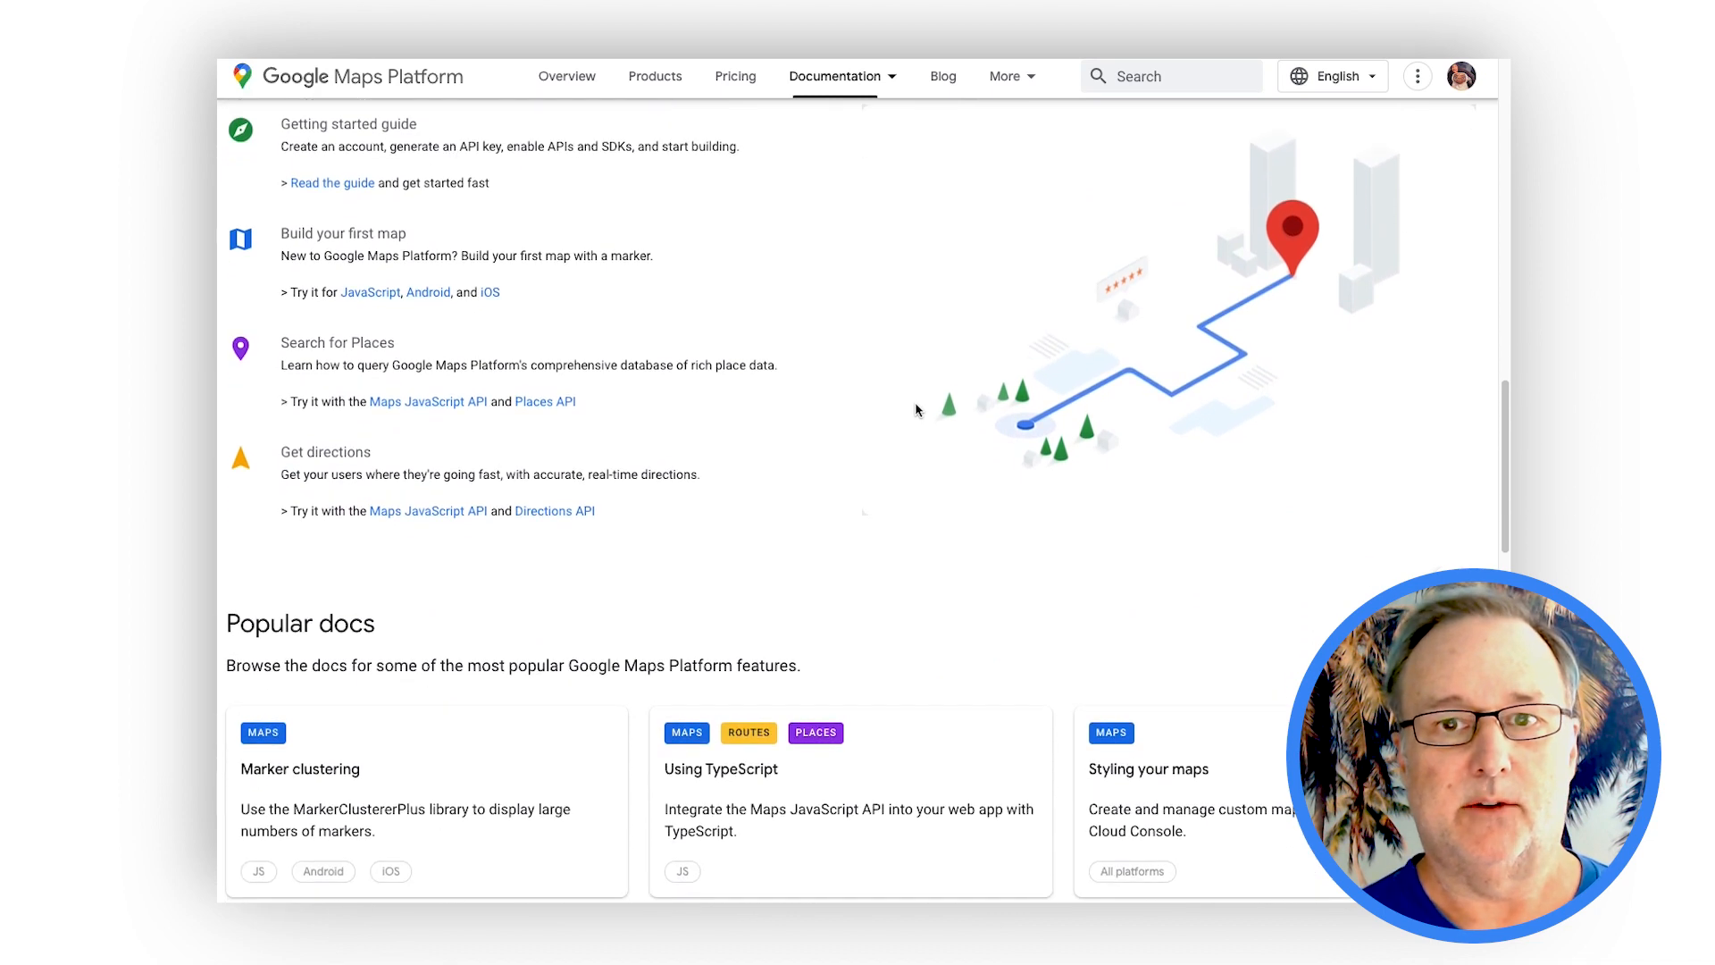
scroll("down", 3)
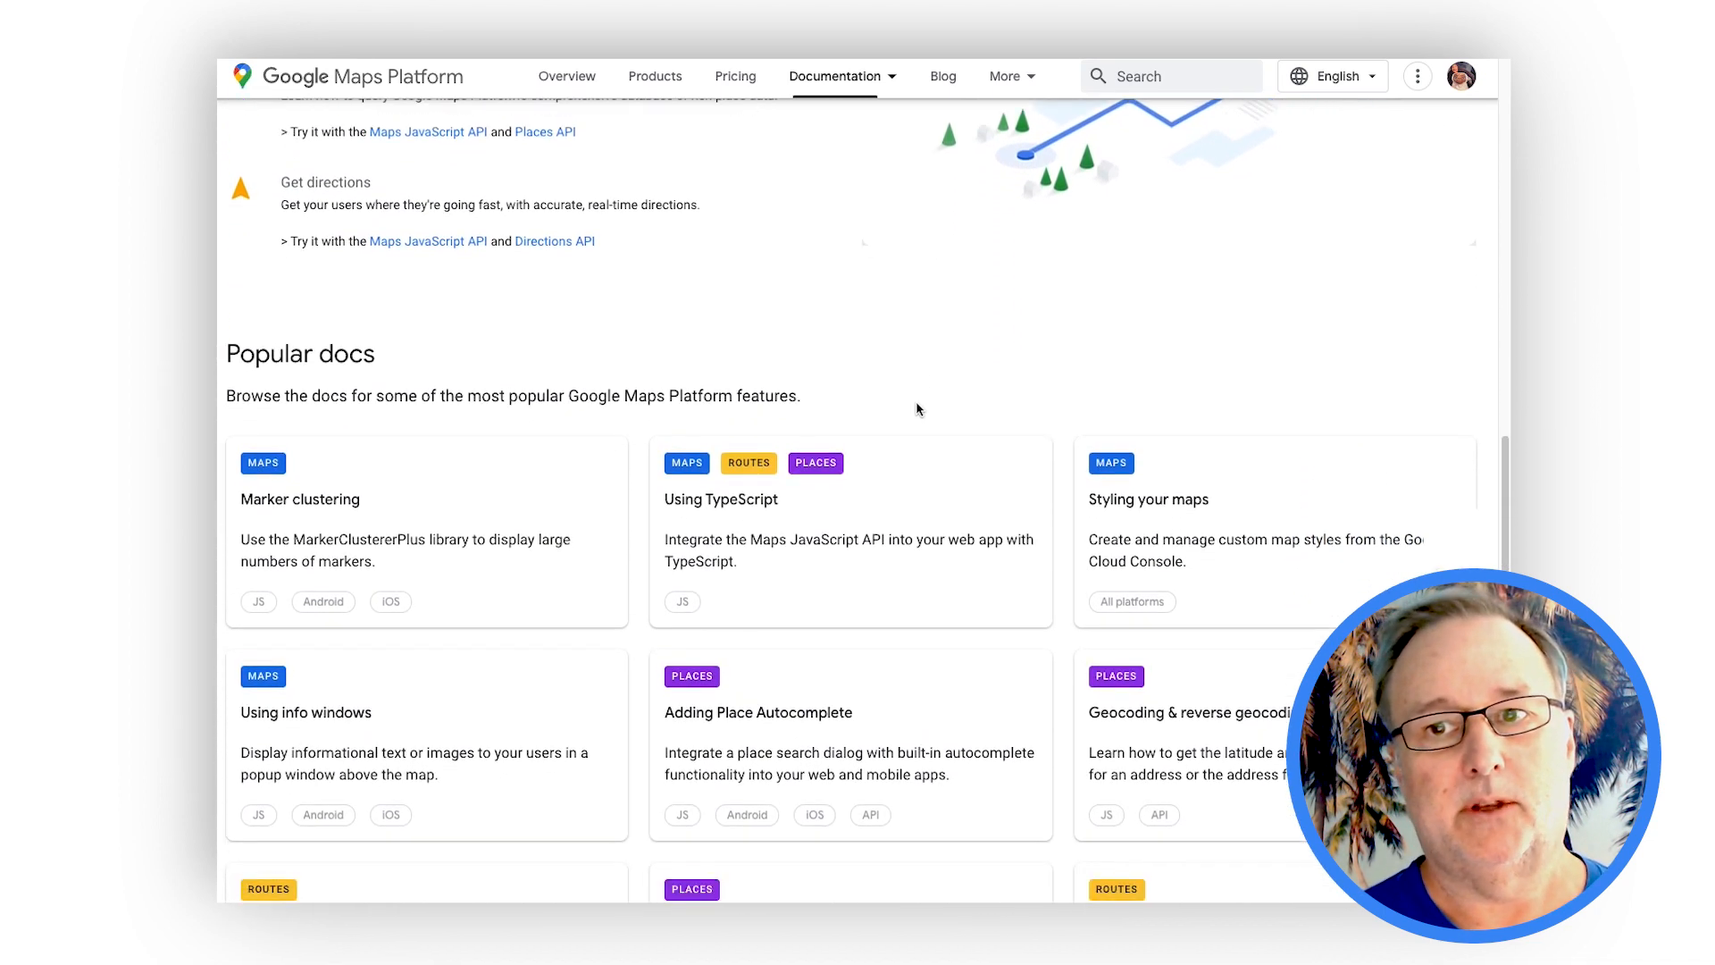
scroll("down", 3)
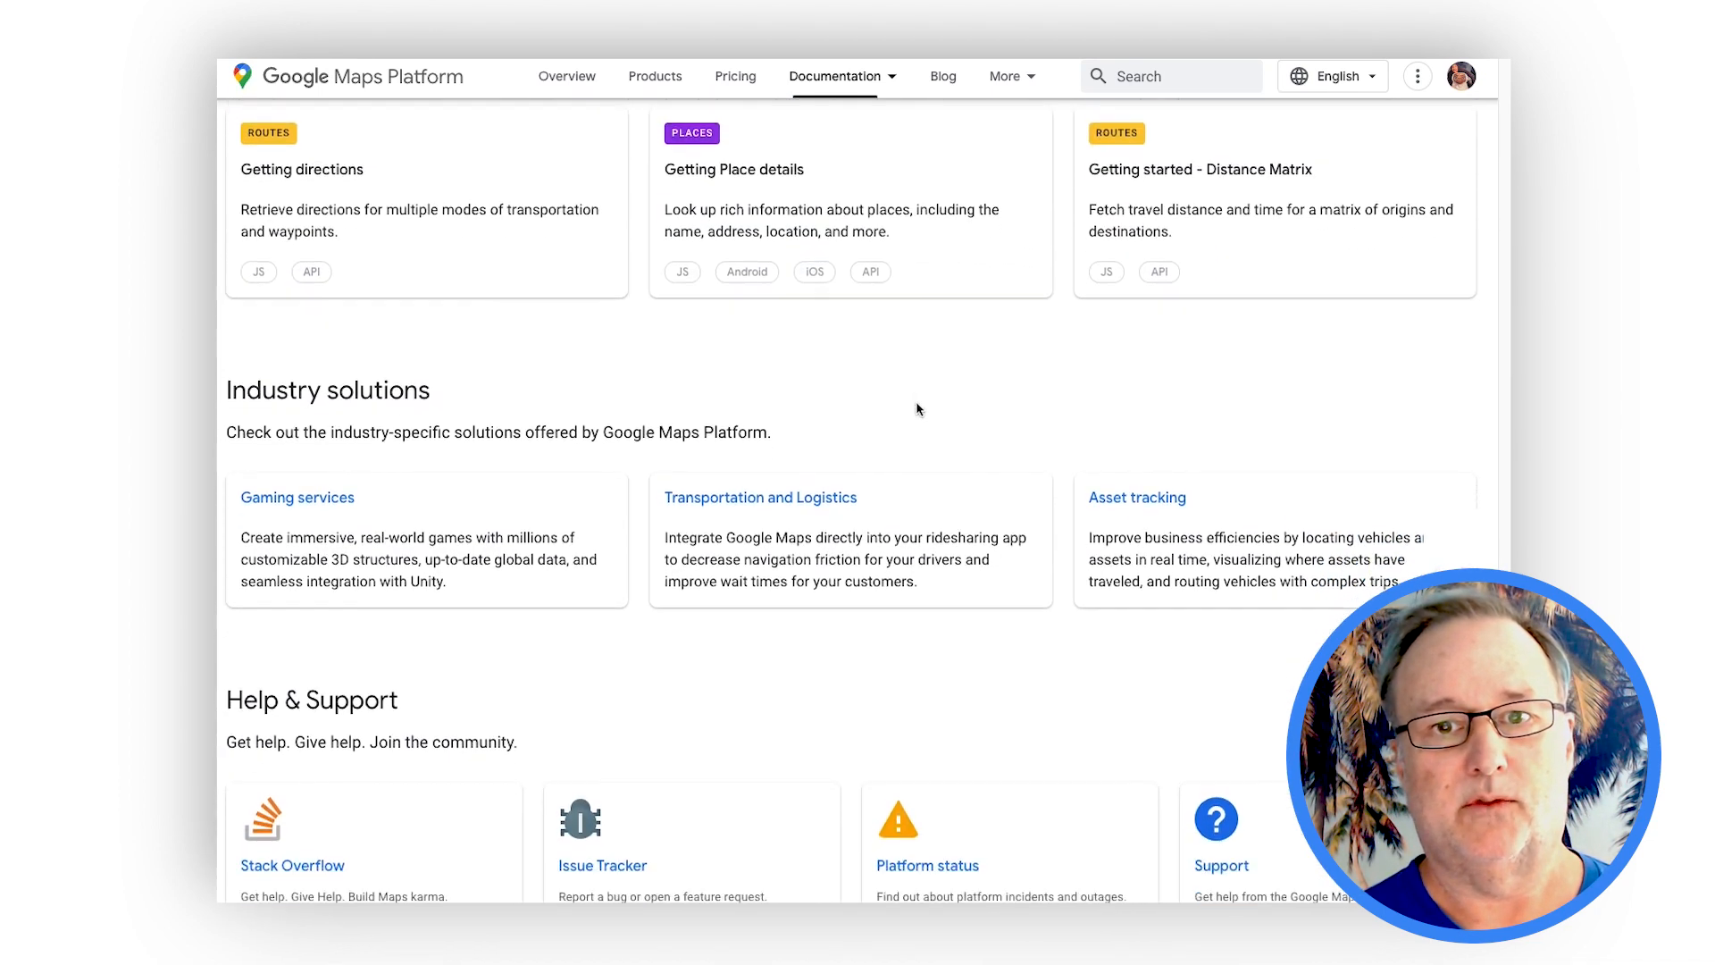
scroll("down", 3)
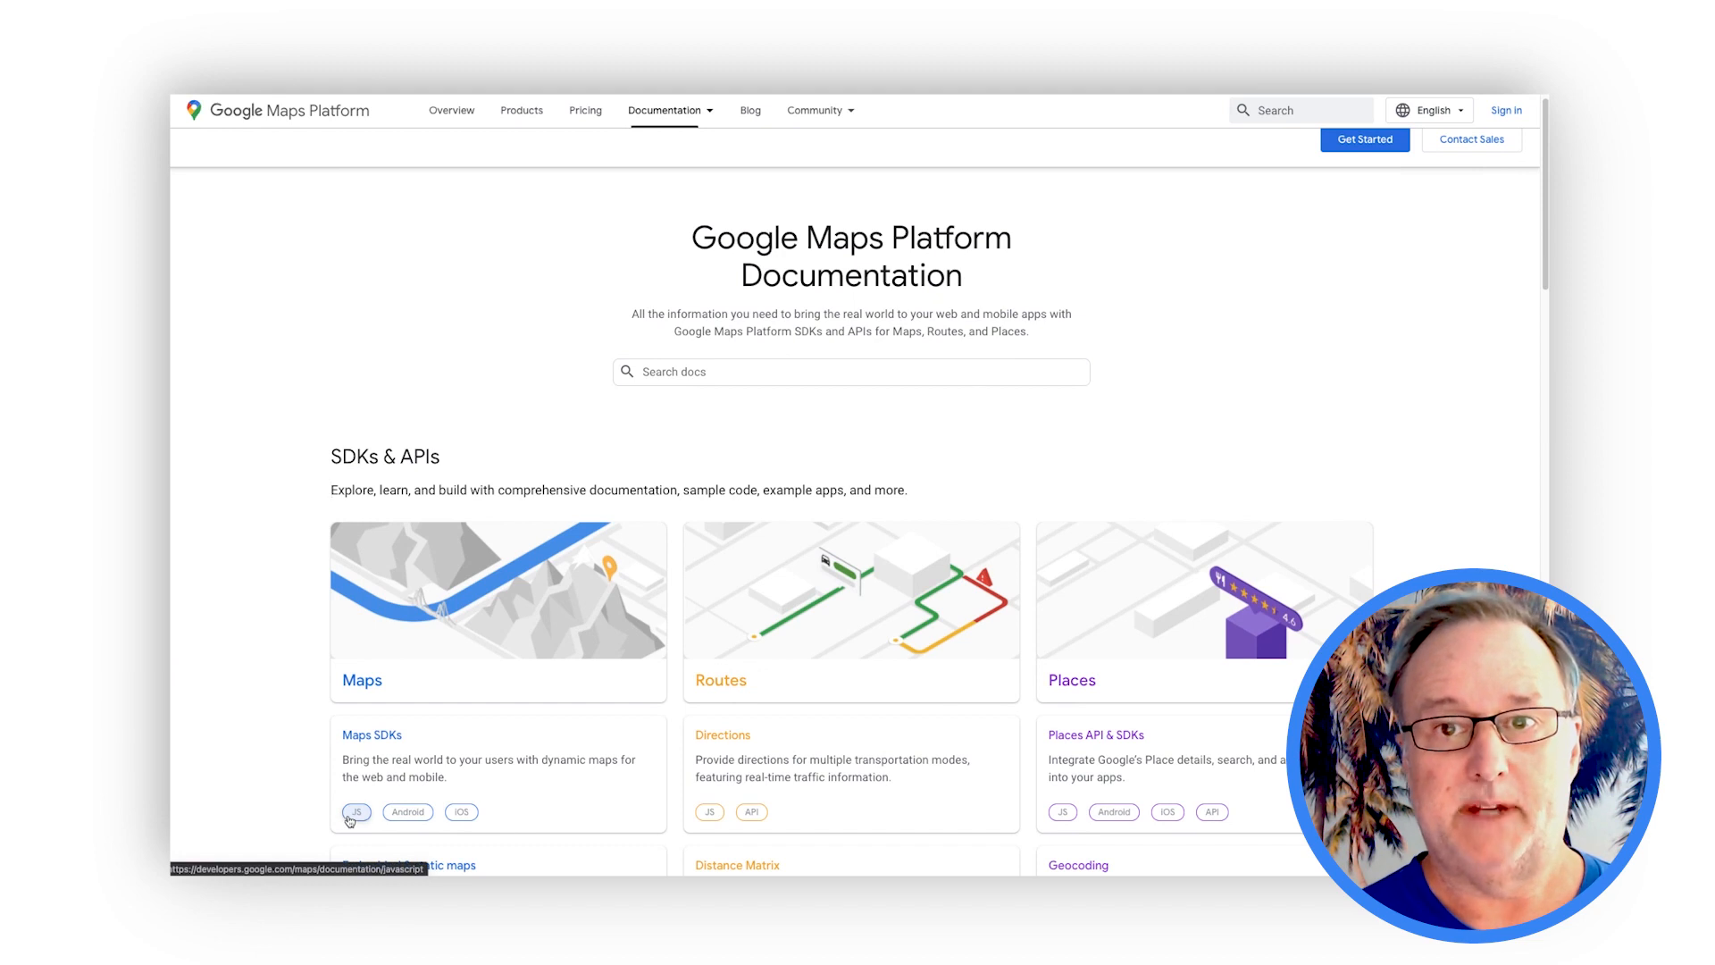
Open the Maps JavaScript API docs and filter the sidebar topics by 'marke'.
left_click(356, 812)
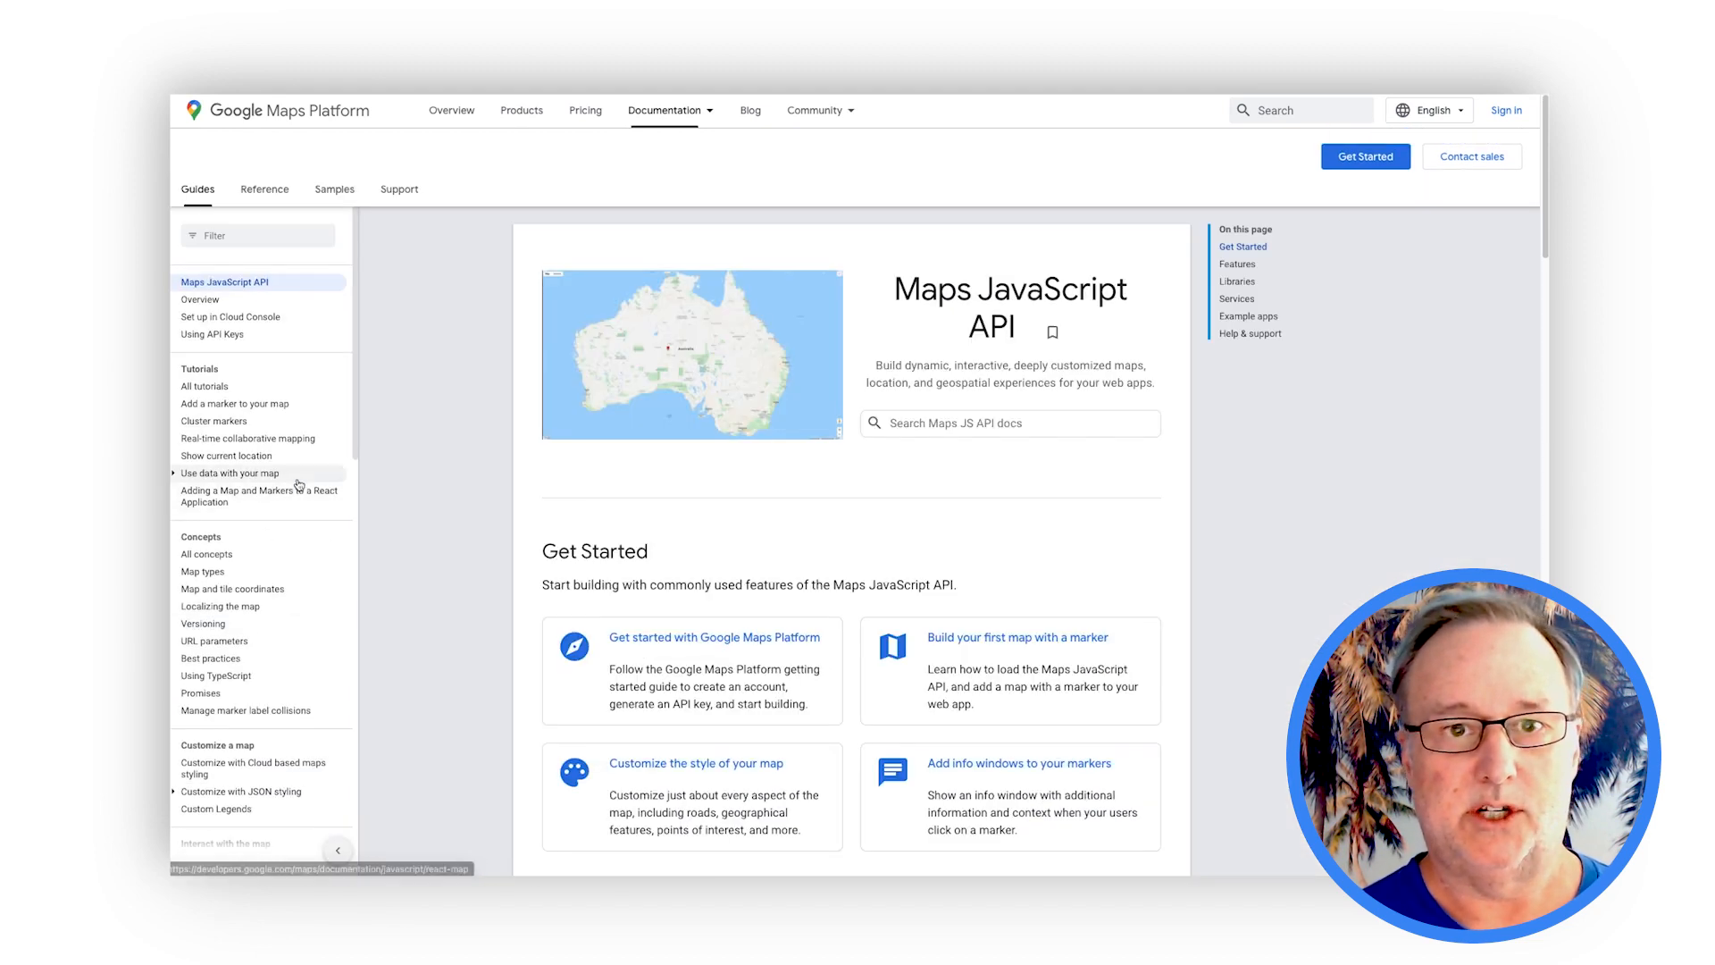
type("marke")
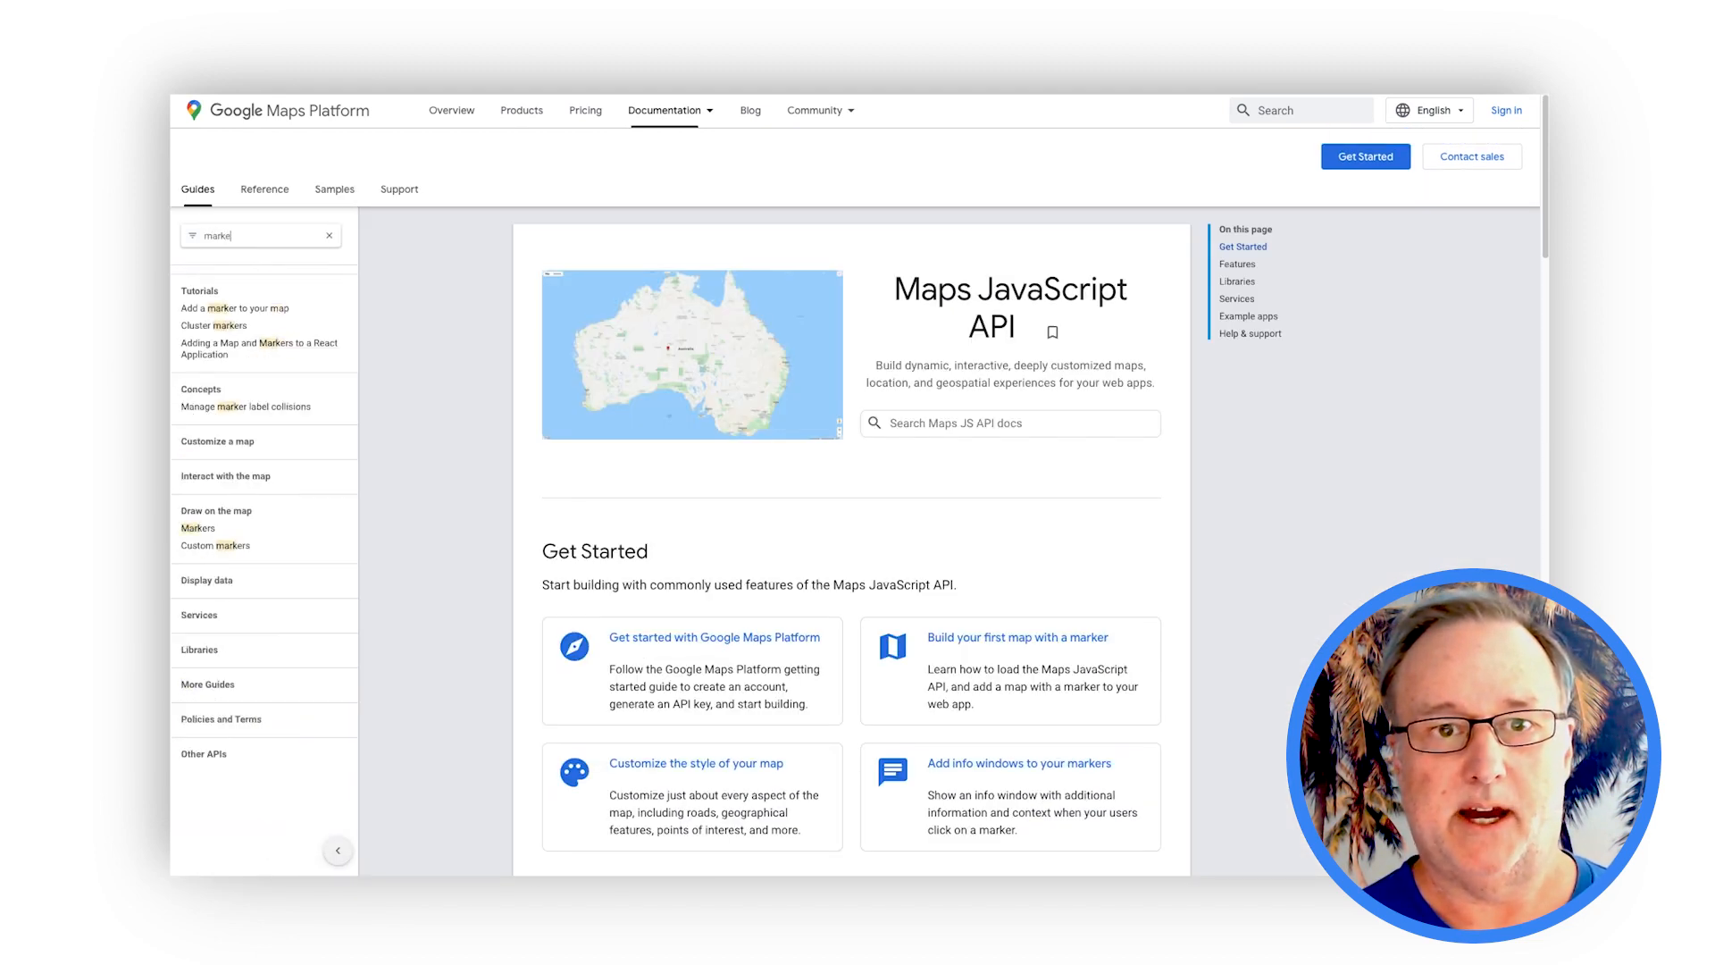
mouse_move(235, 308)
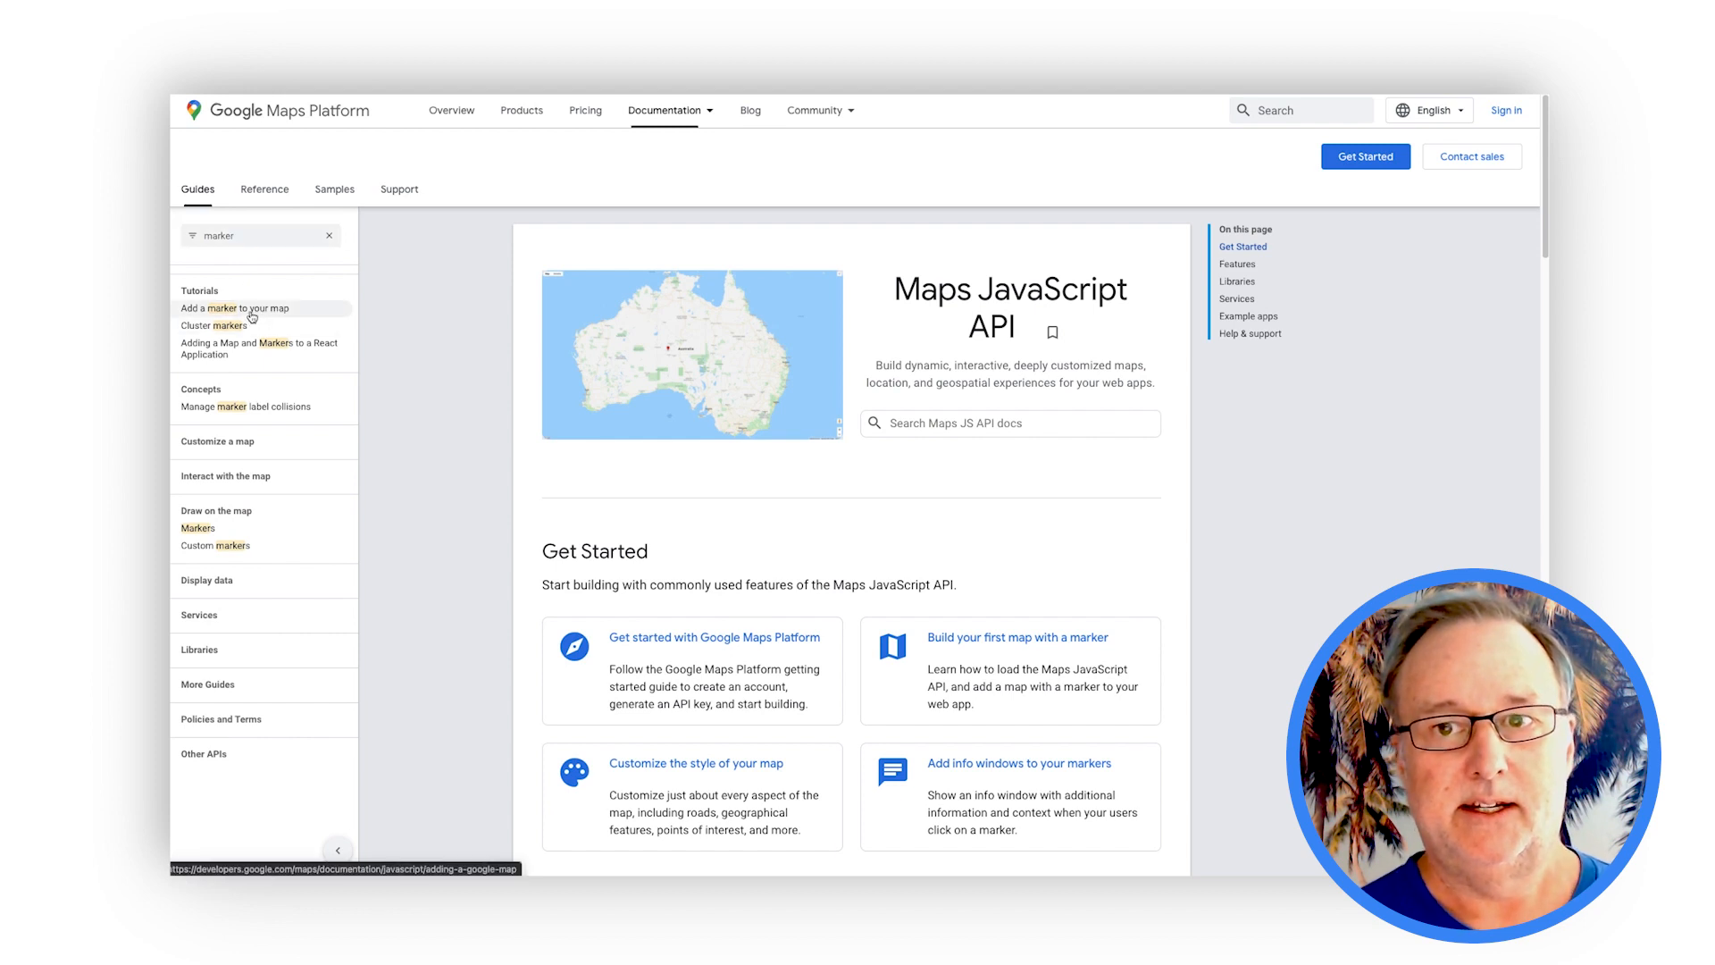
Open 'Add a marker to your map', then 'Open Source Libraries', scrolling to its final entries.
left_click(229, 307)
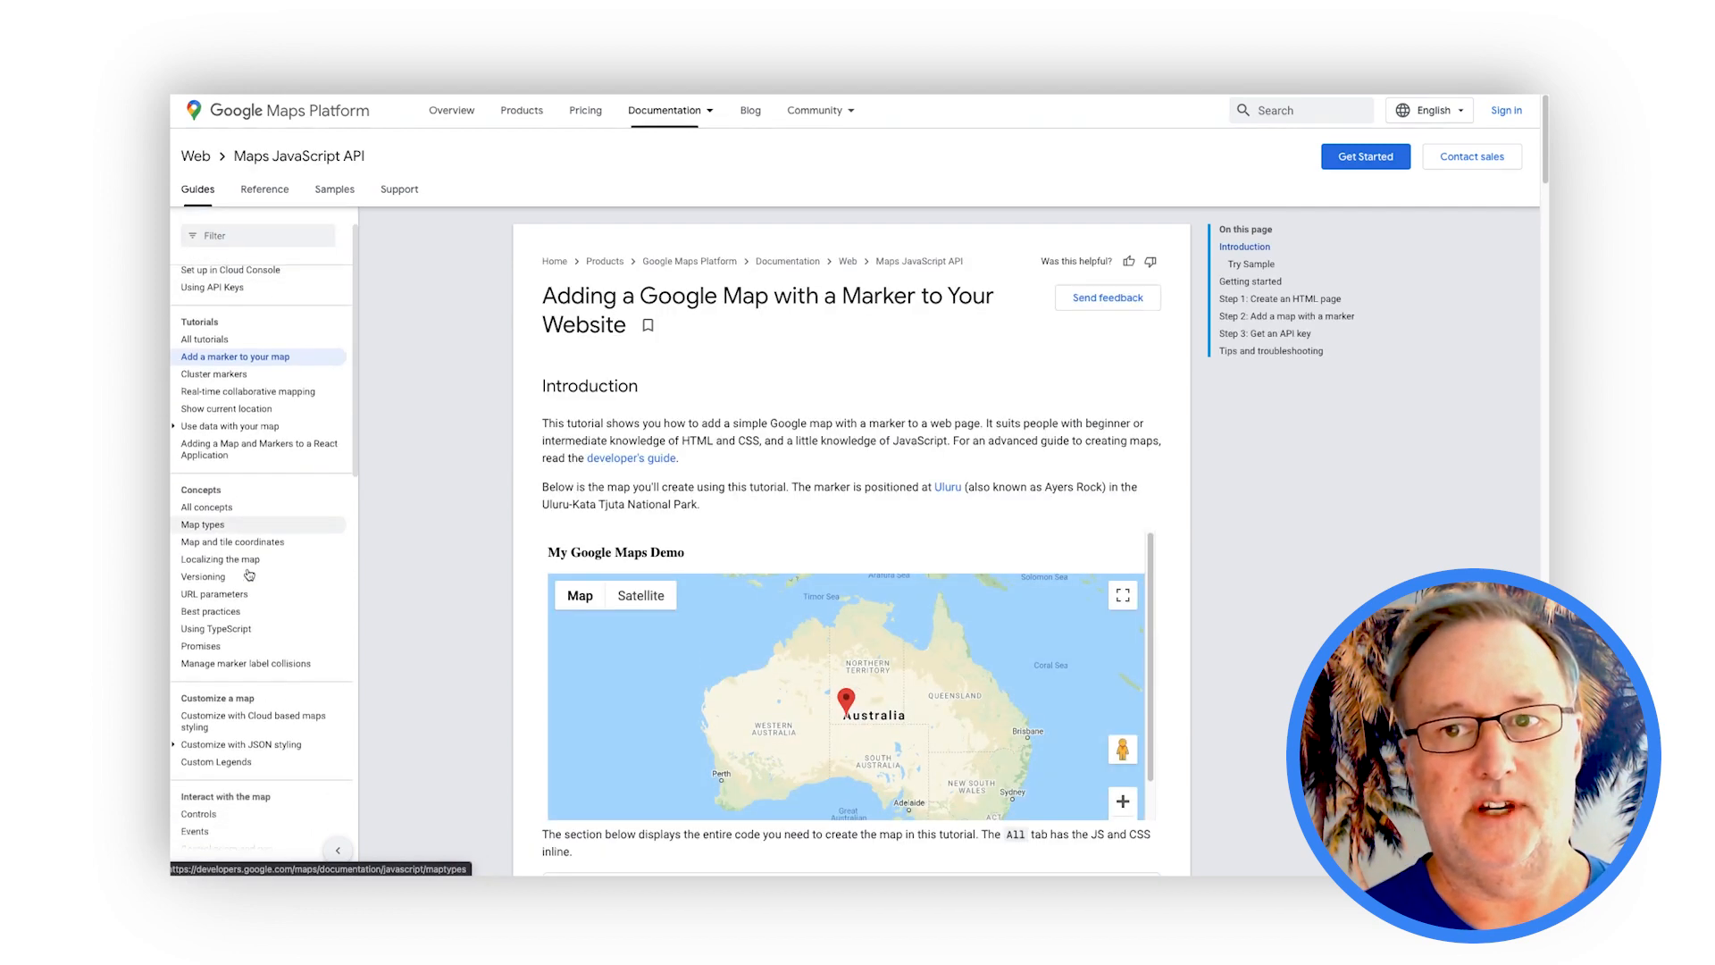
scroll("down", 3)
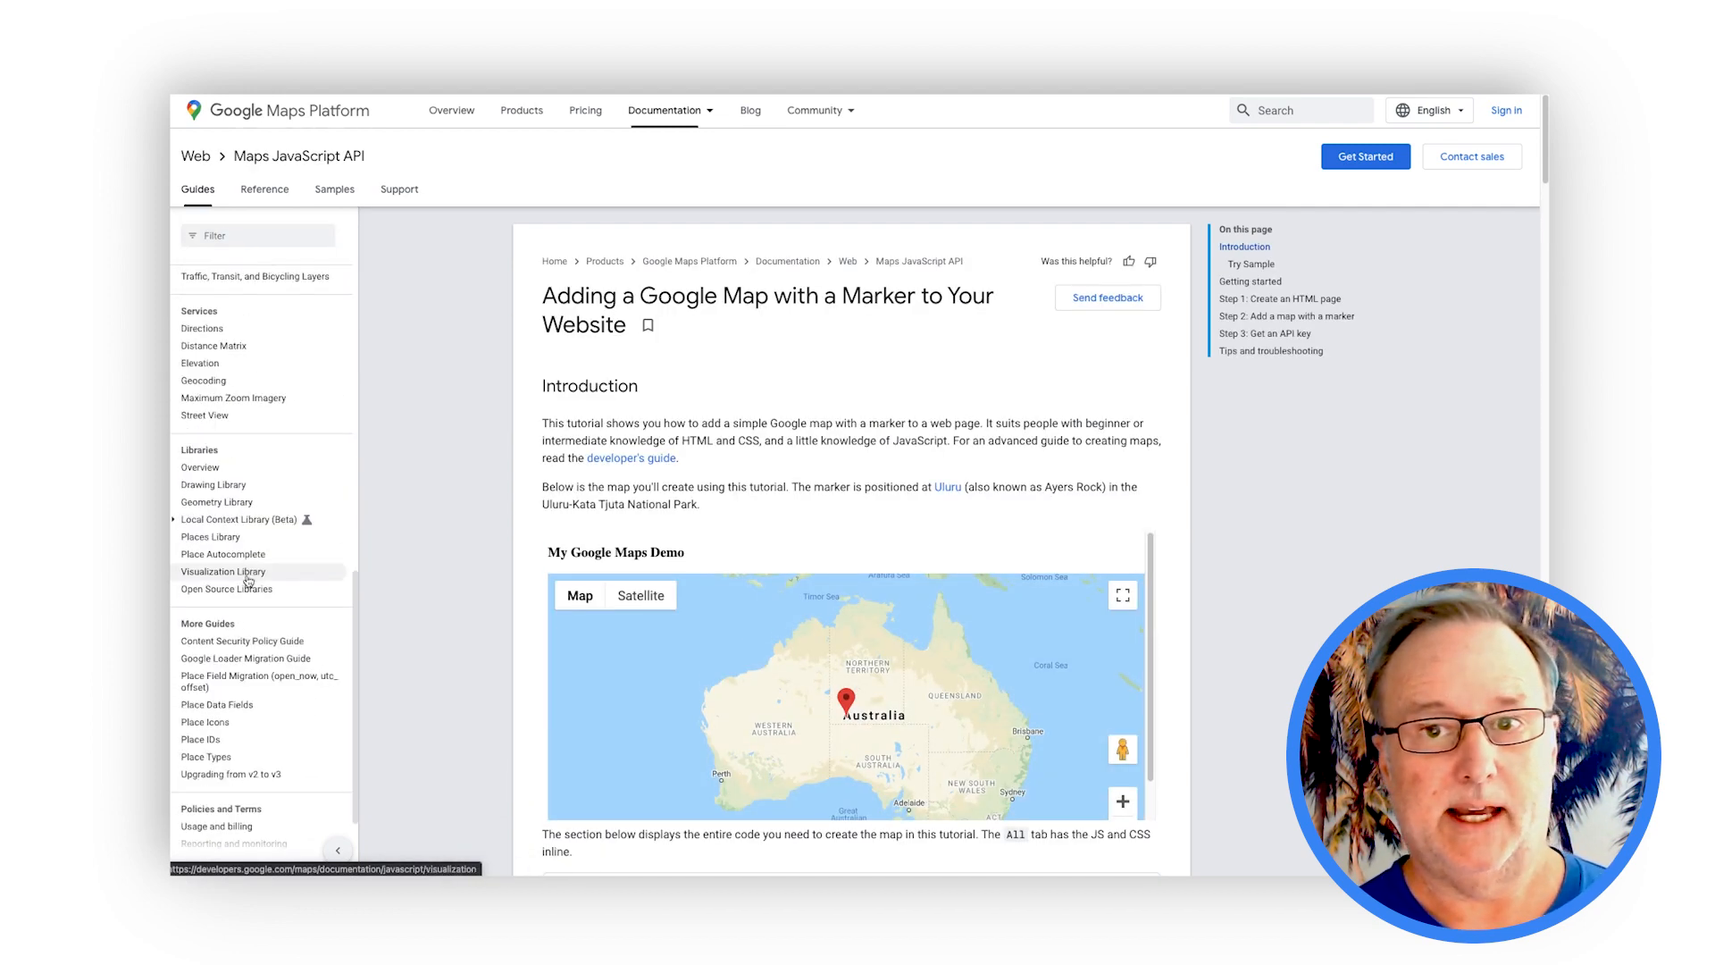
left_click(226, 589)
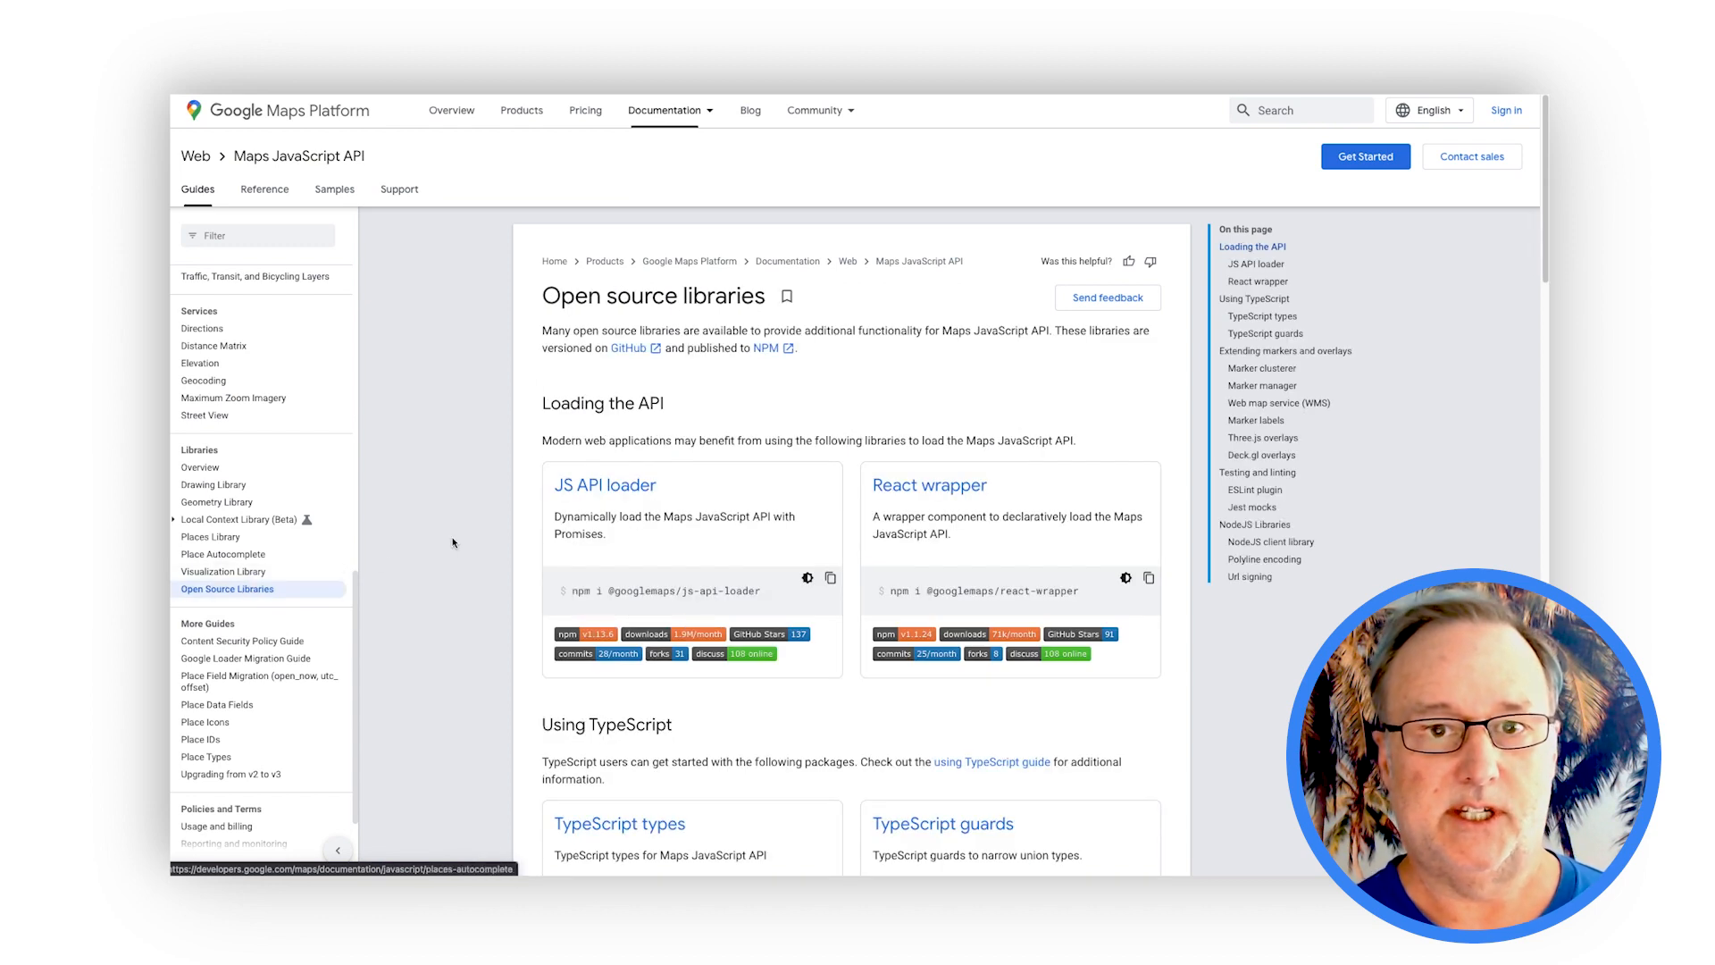
scroll("down", 3)
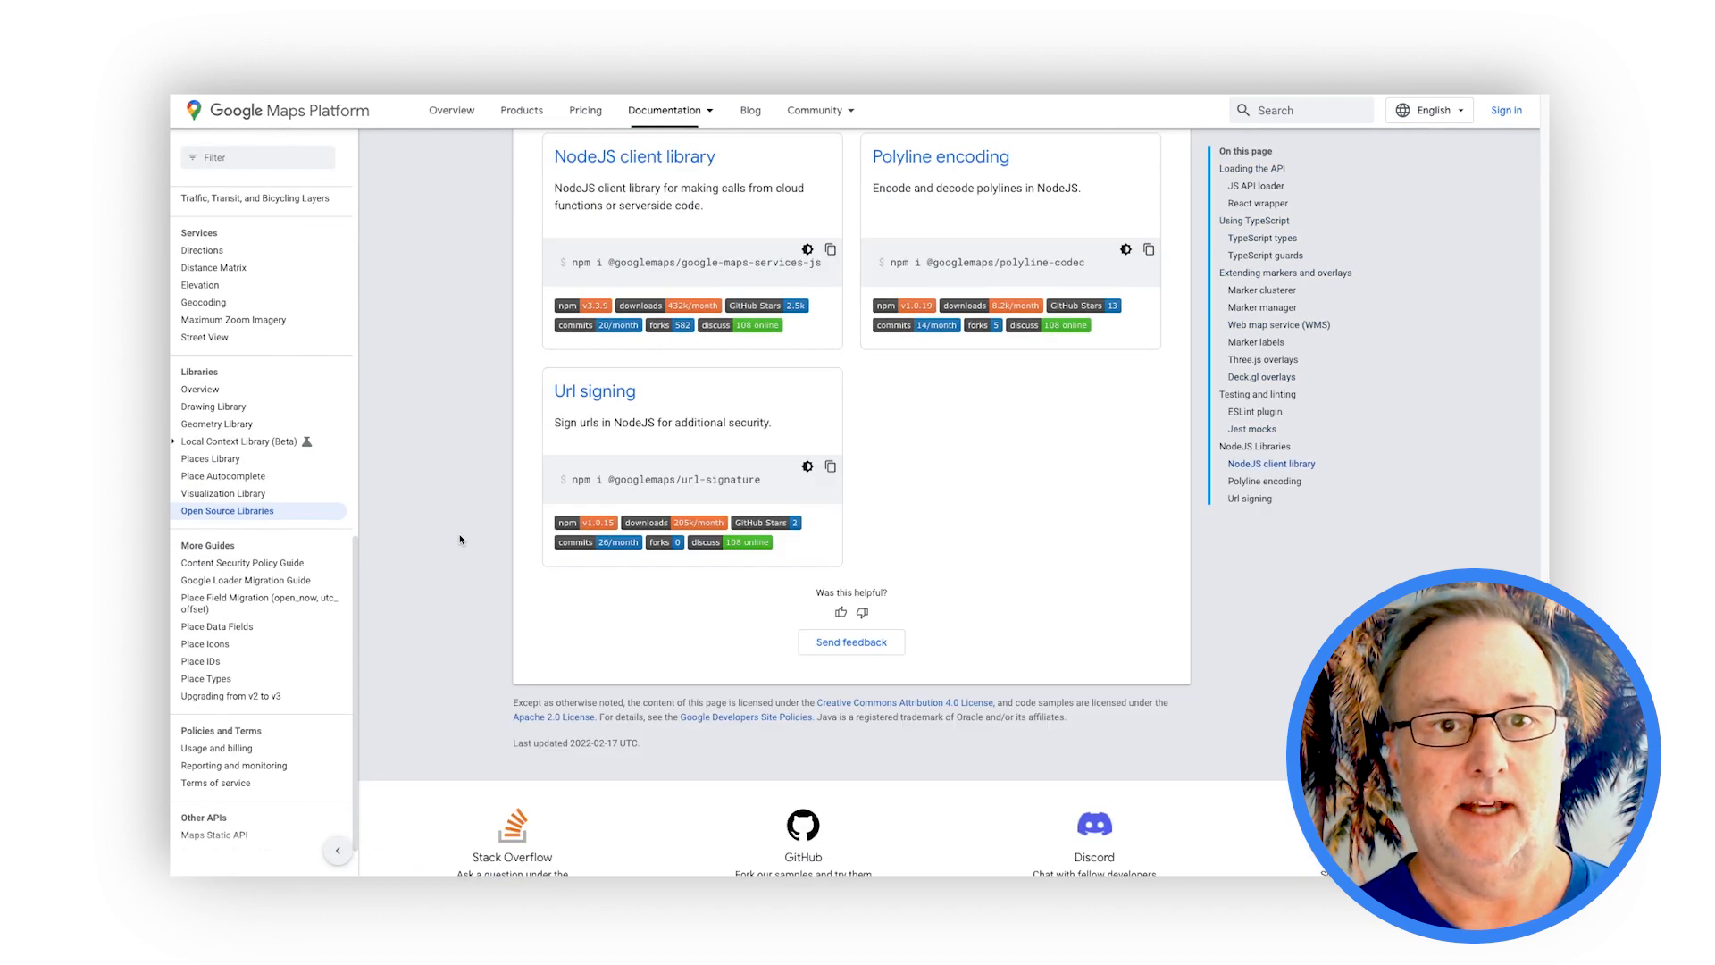